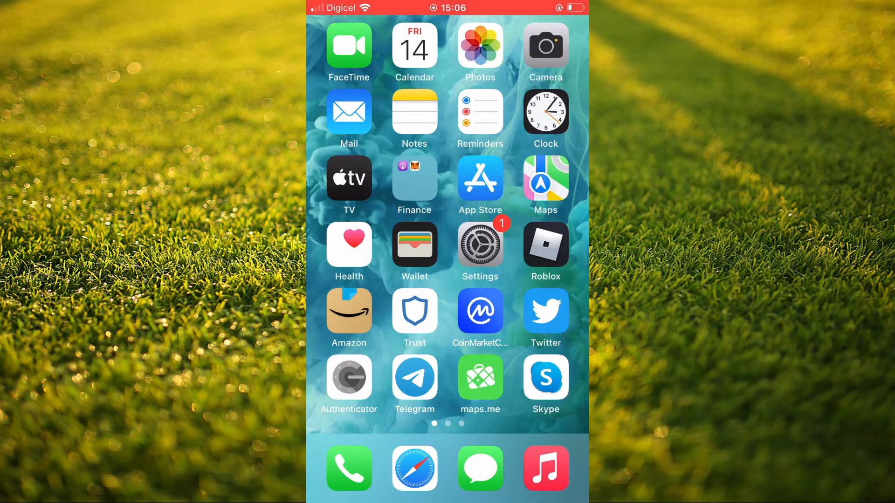
Step: Launch the Settings app from the Home Screen
left_click(479, 244)
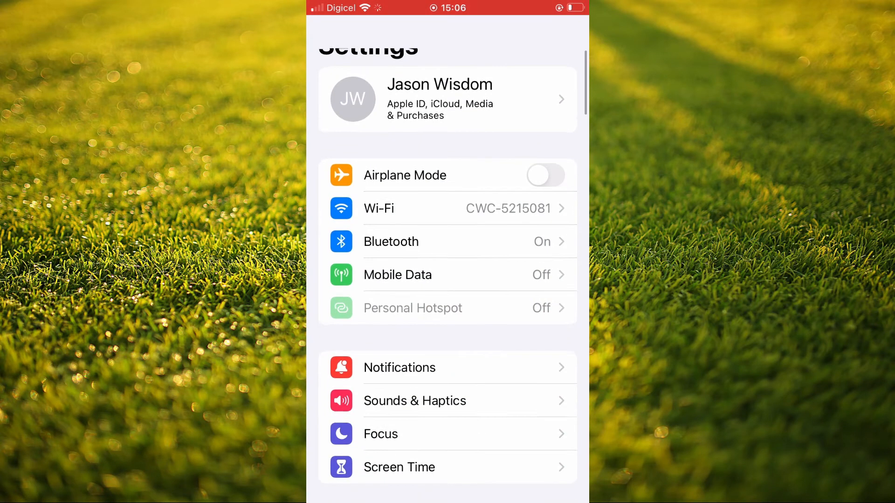
Step: Reach Subtitles & Captioning under the Accessibility Hearing section
scroll("down", 3)
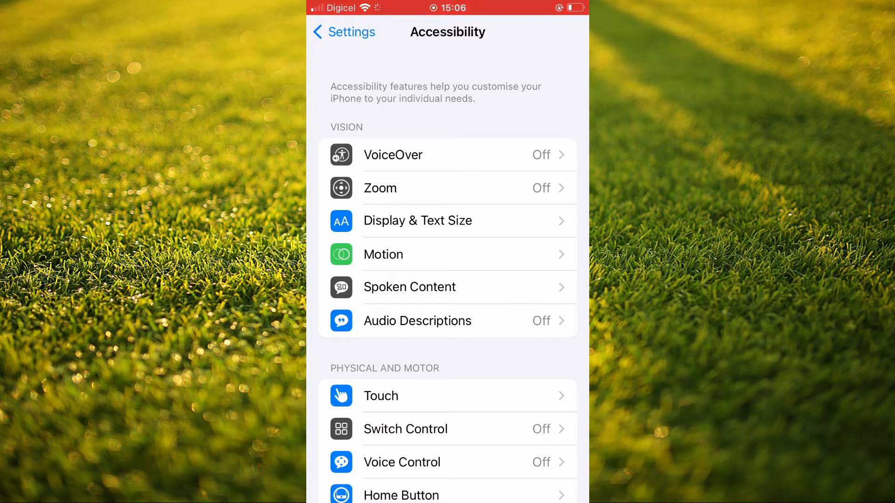
scroll("down", 3)
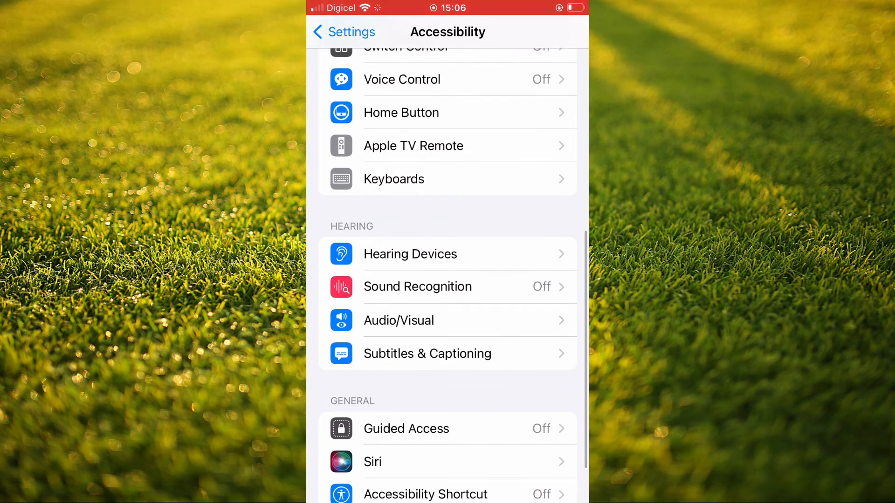
left_click(427, 353)
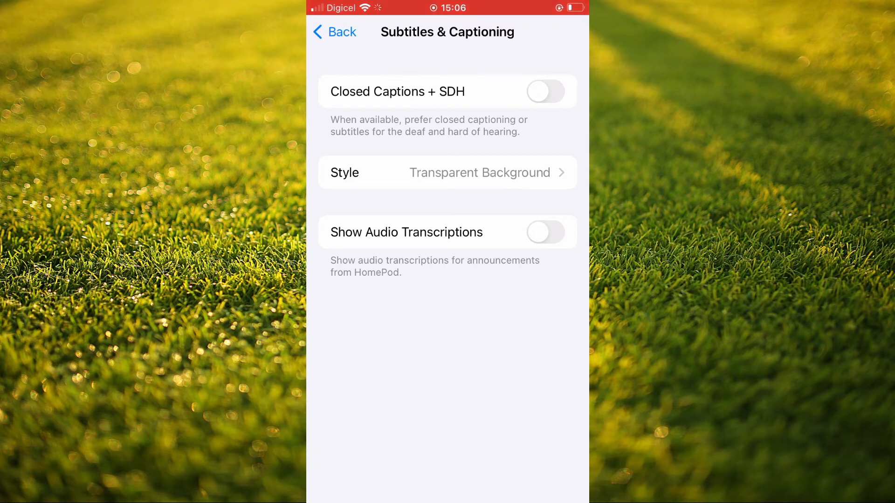
left_click(544, 232)
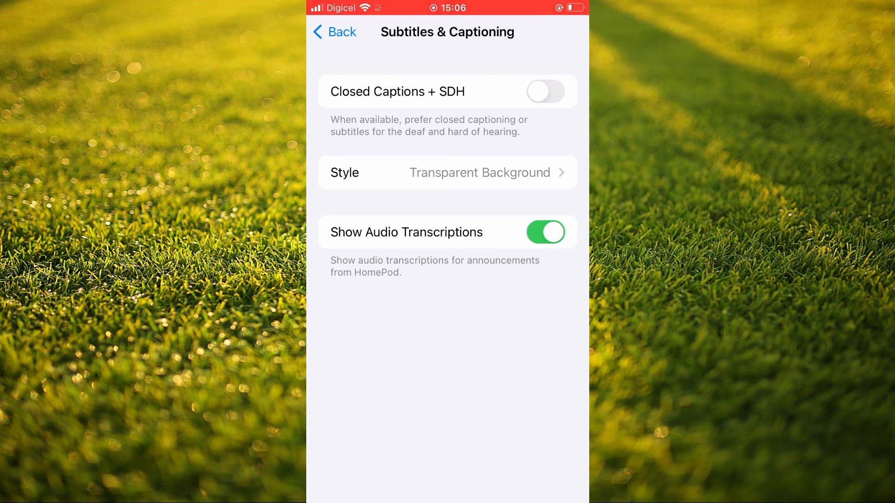
left_click(545, 232)
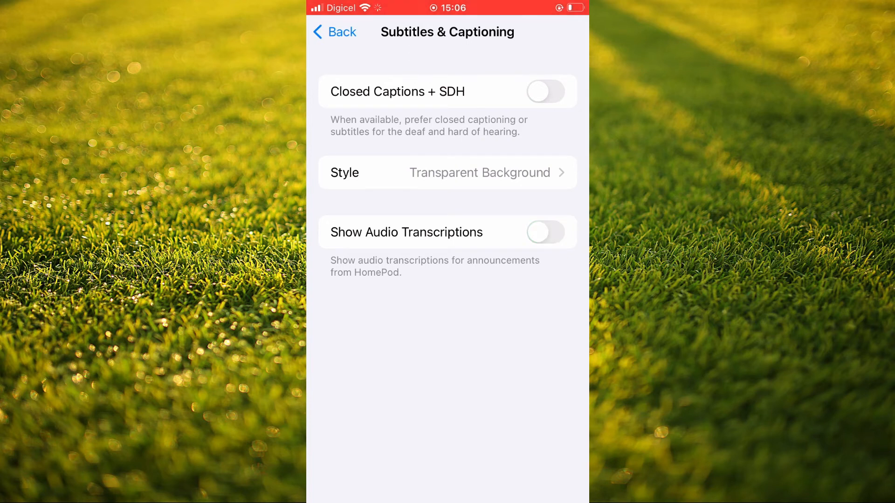